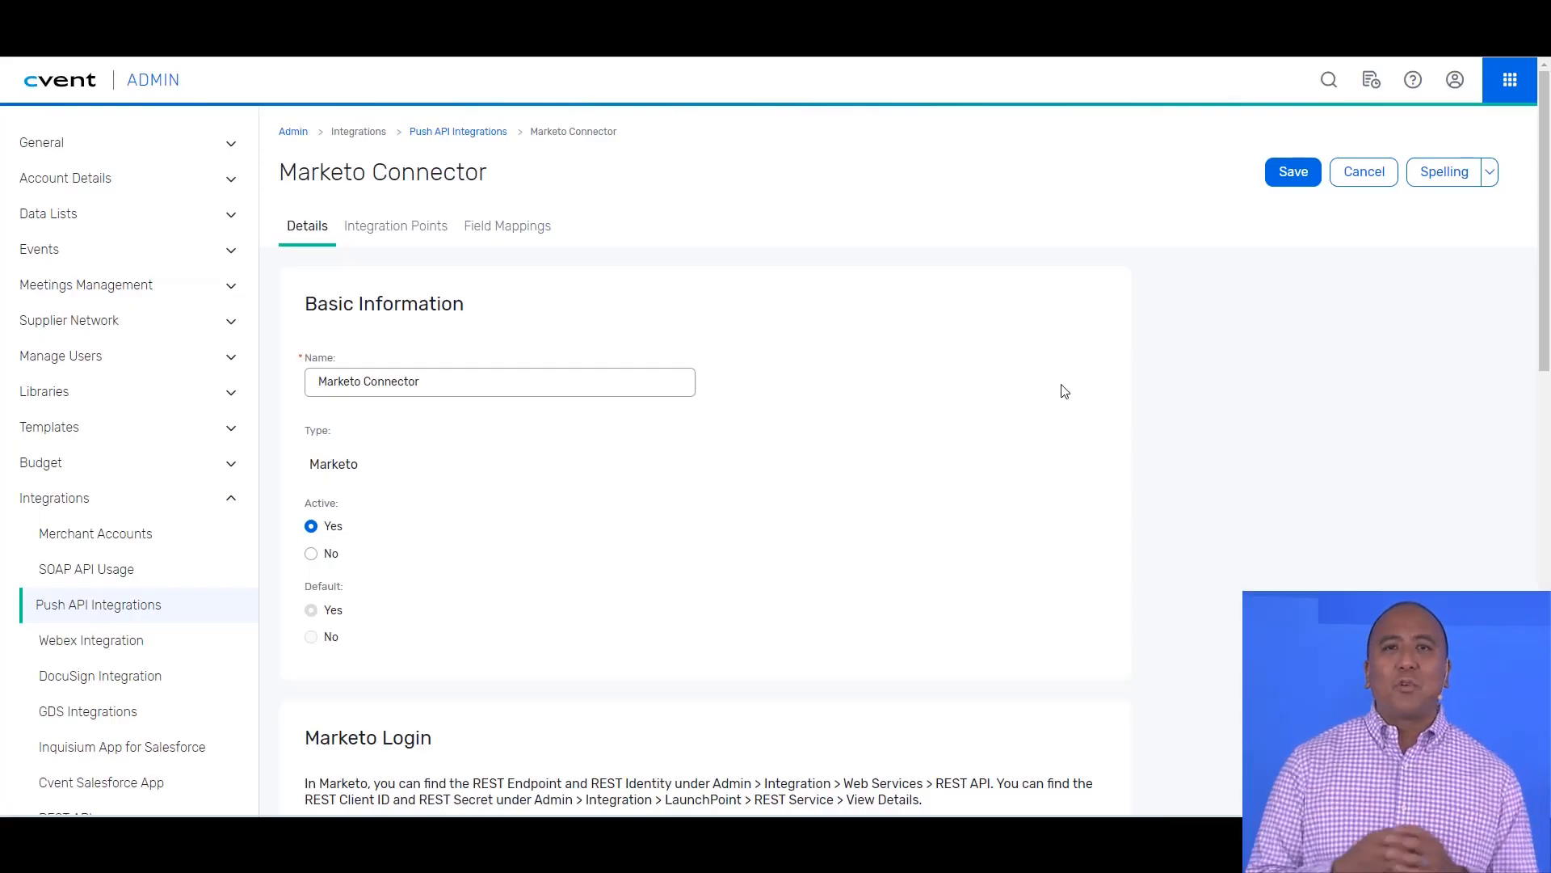
Review the connector's integration points and the Invitee Marked as Session Participant trigger's actions, leaving it unchanged.
scroll("down", 3)
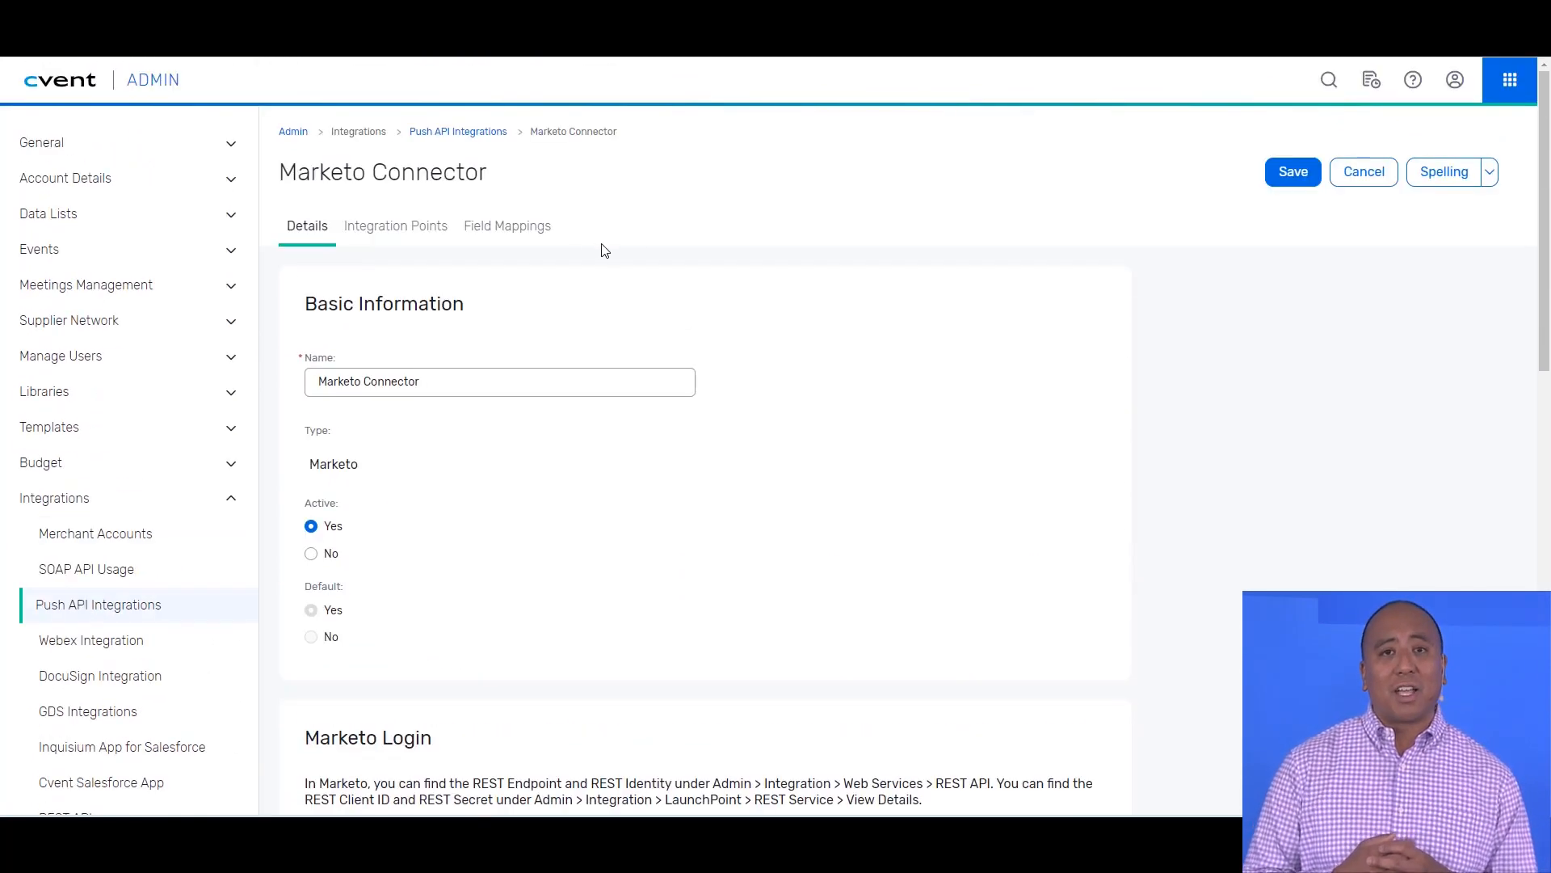
left_click(394, 226)
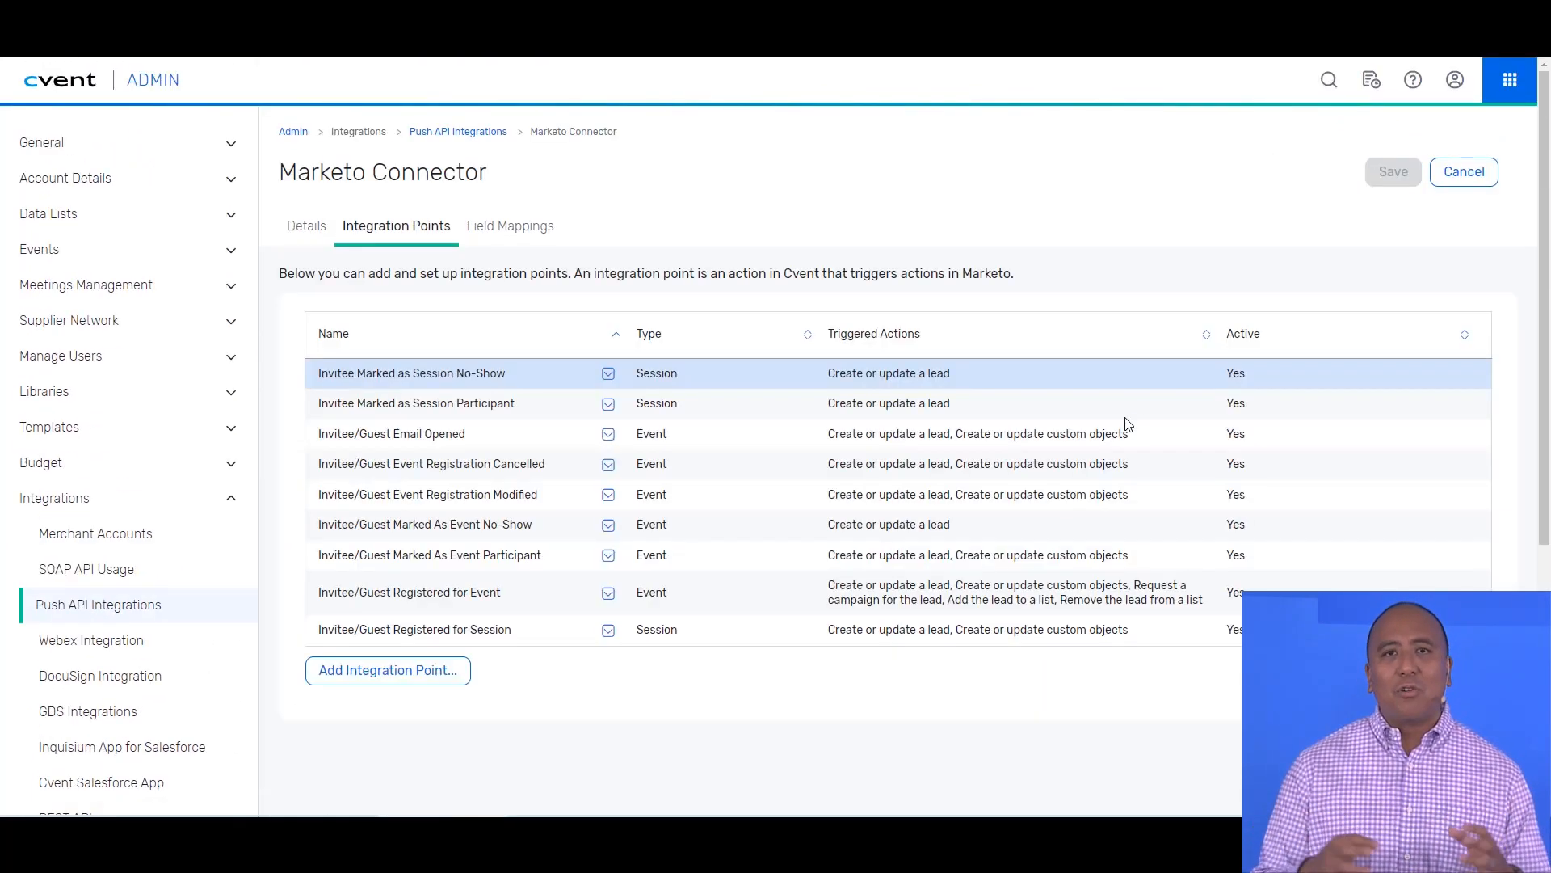
mouse_move(538, 523)
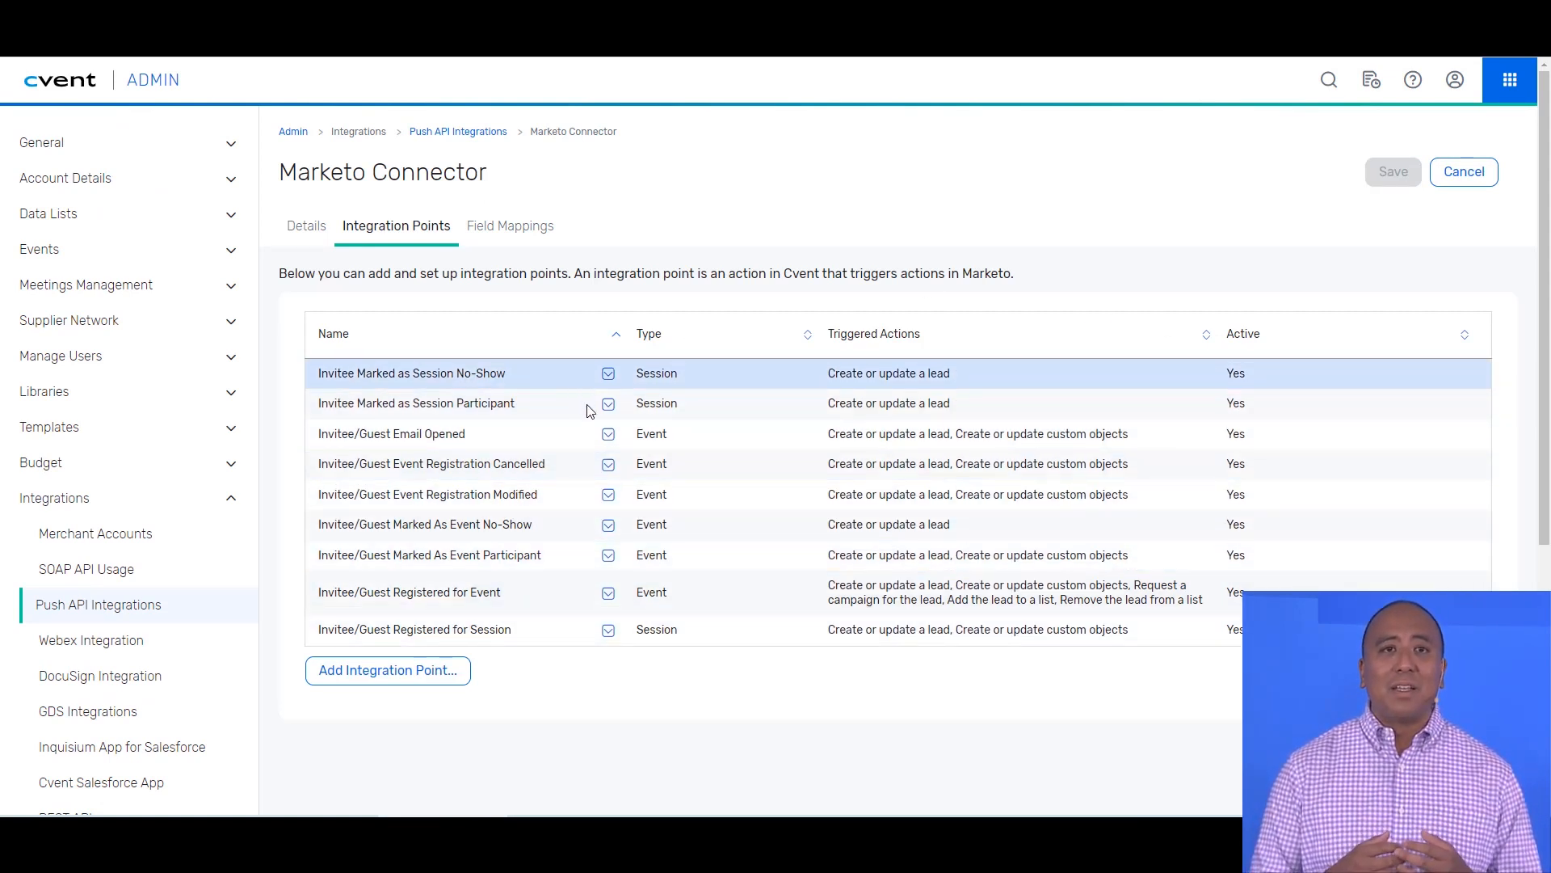
left_click(608, 402)
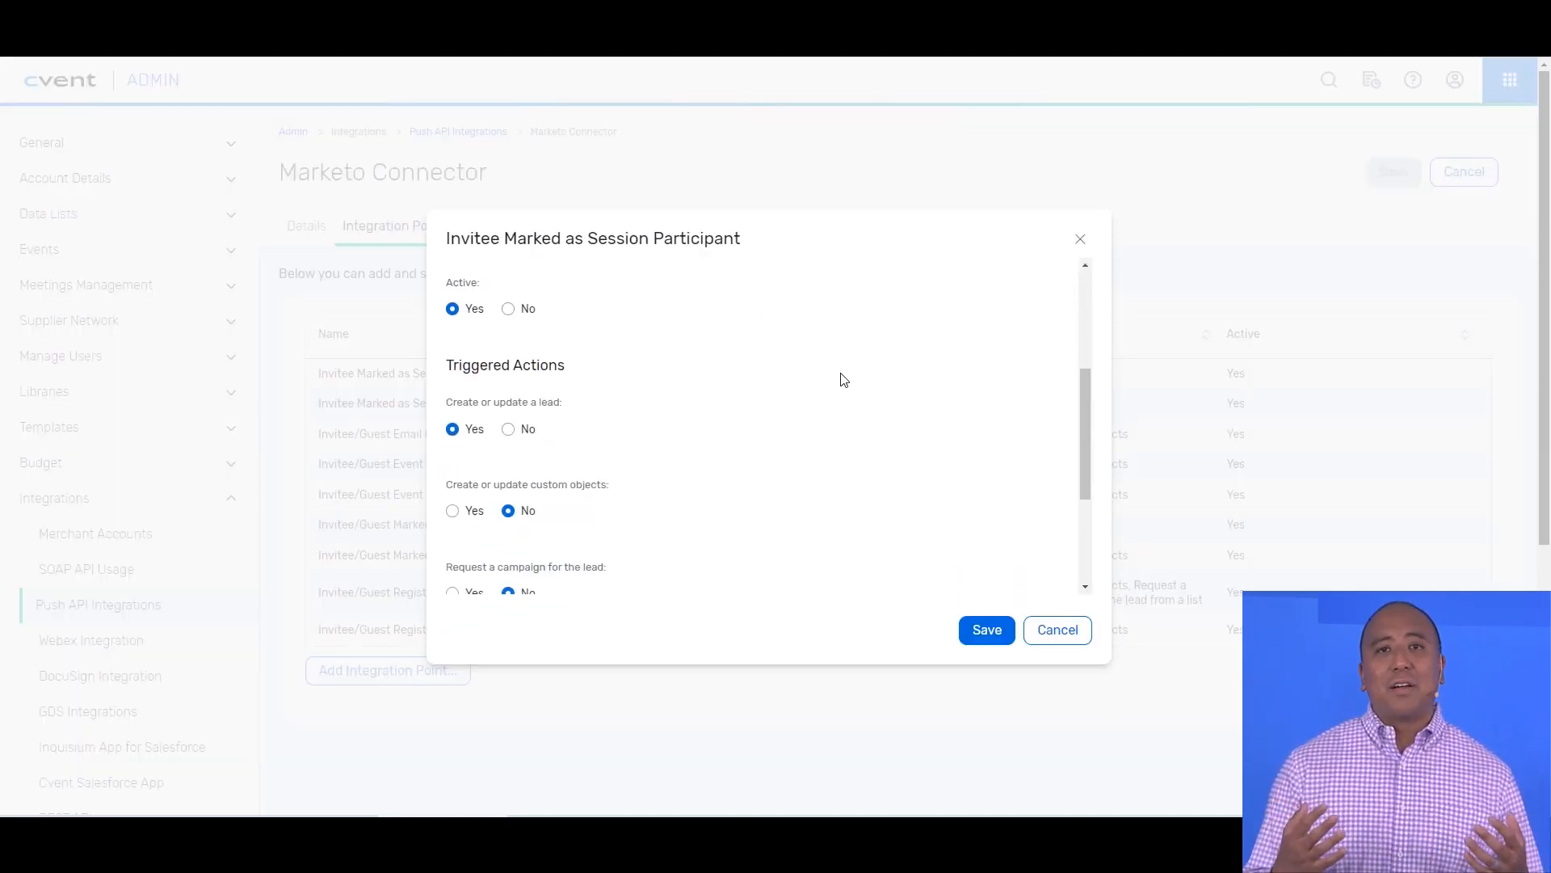
scroll("down", 3)
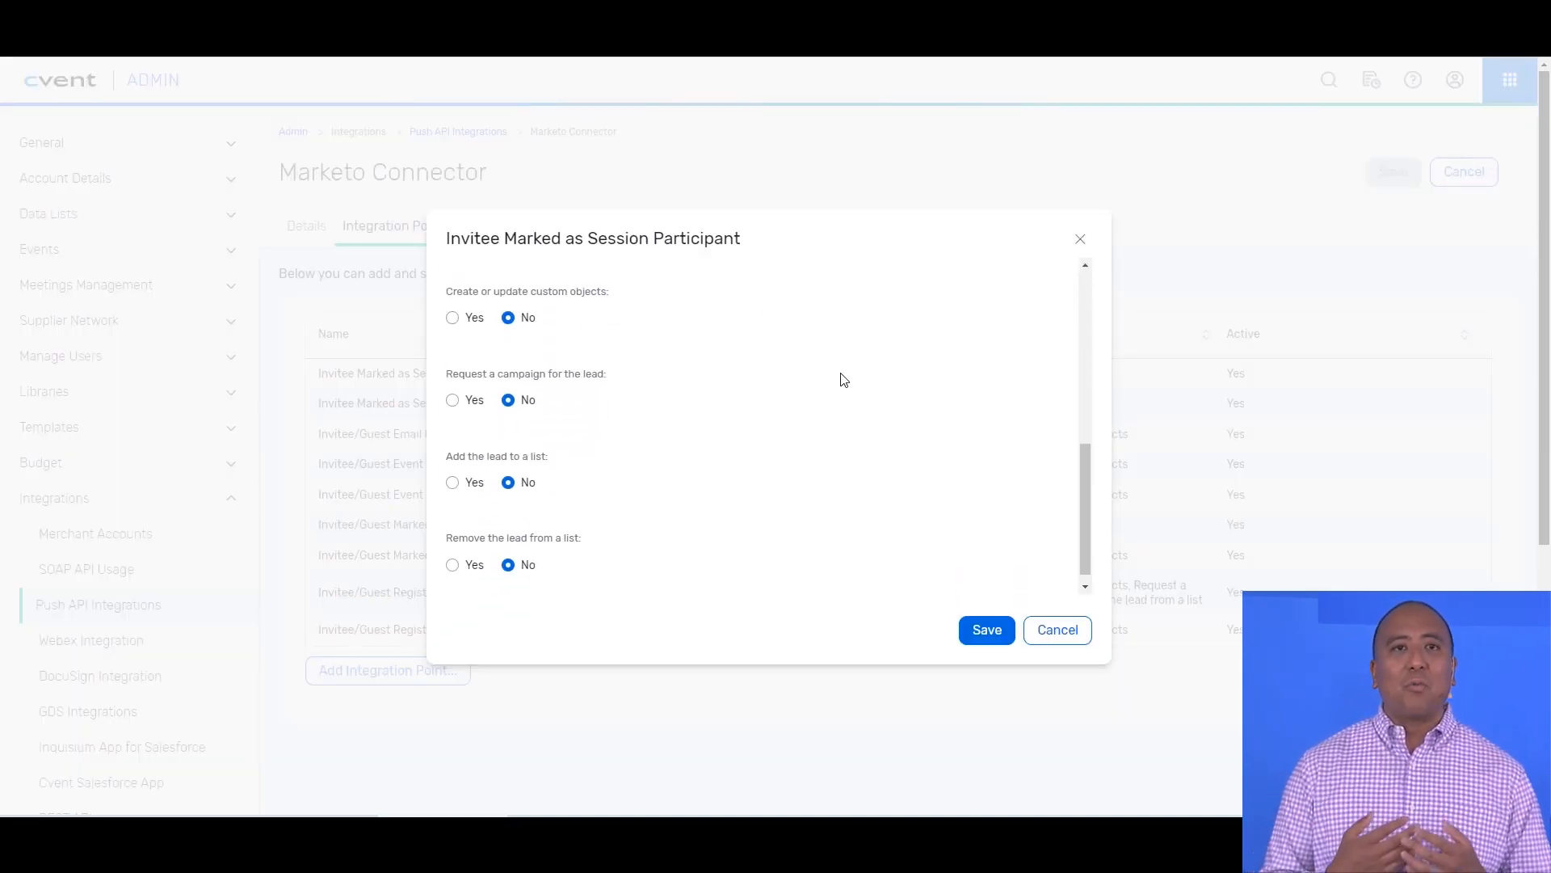
left_click(1056, 629)
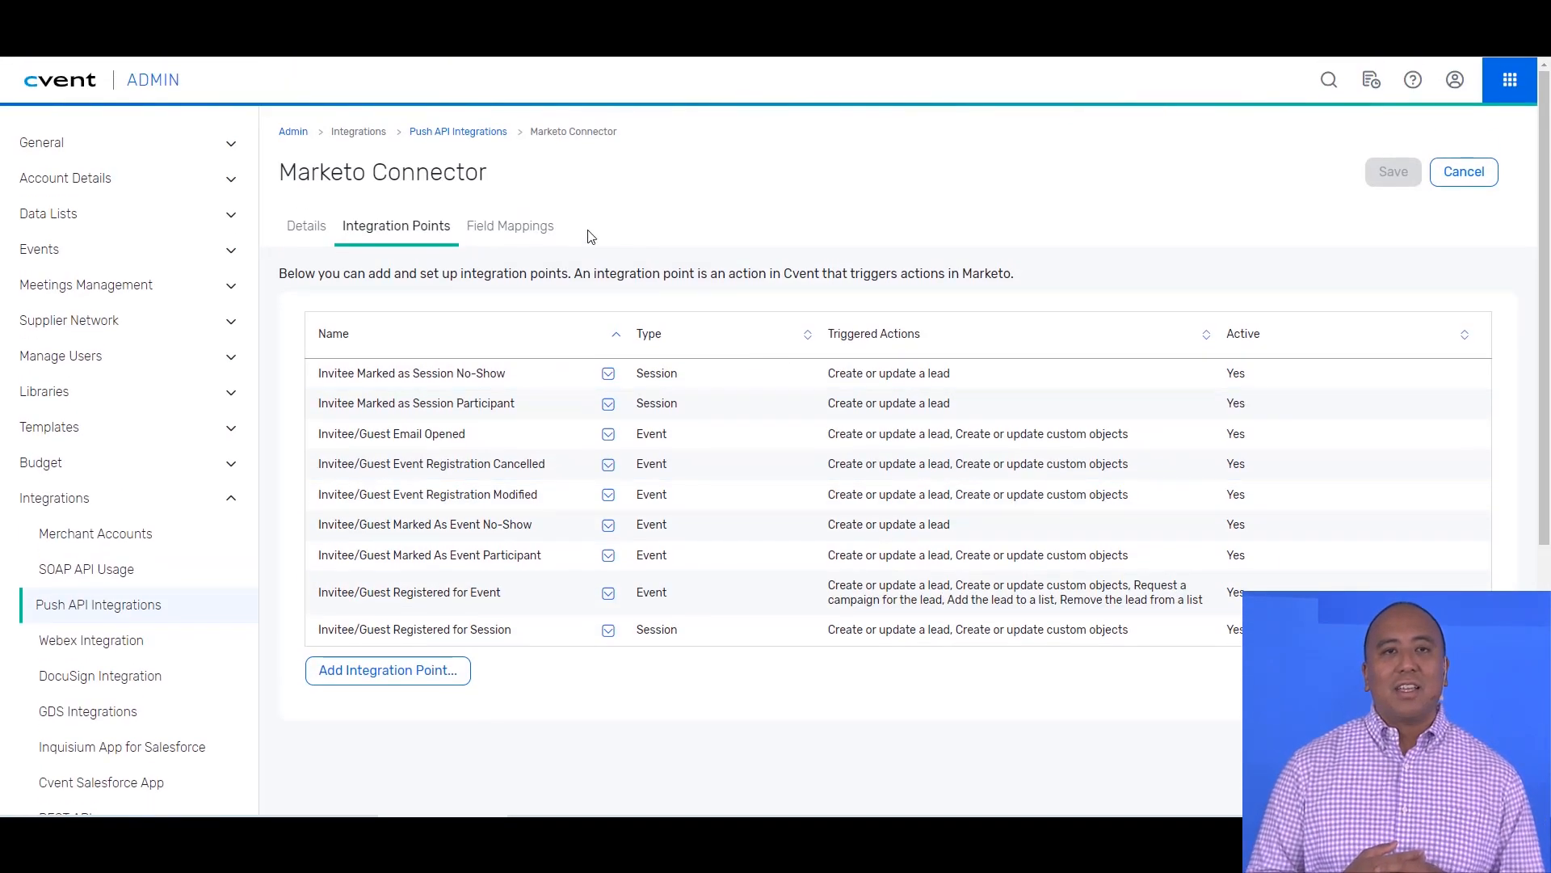
Bring up the Marketo-to-Cvent field mappings and the Cvent field mapped to Address.
left_click(509, 226)
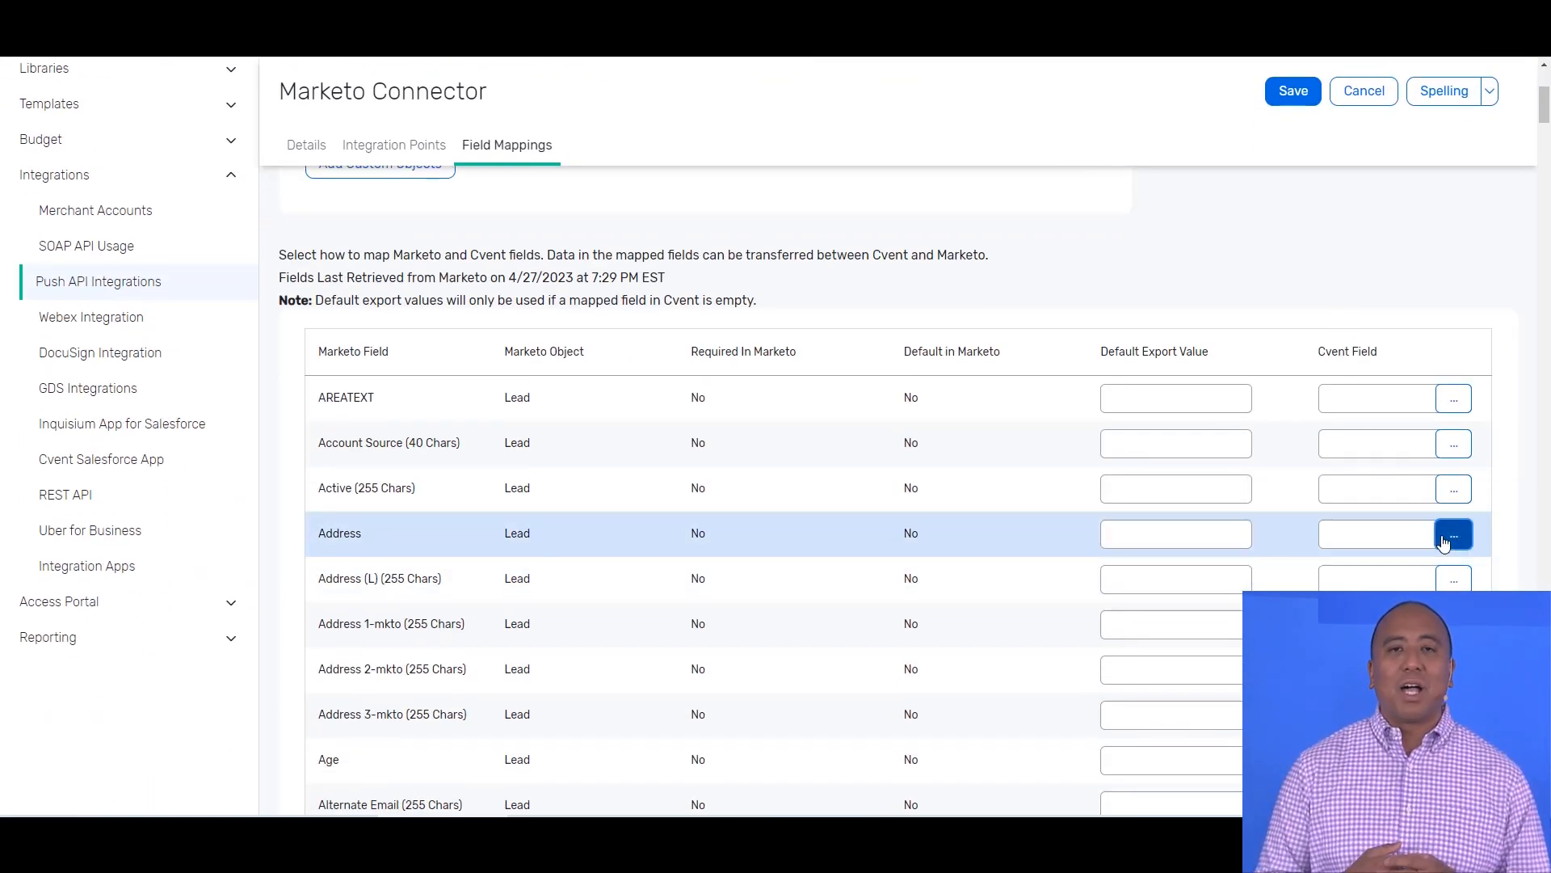
left_click(1452, 533)
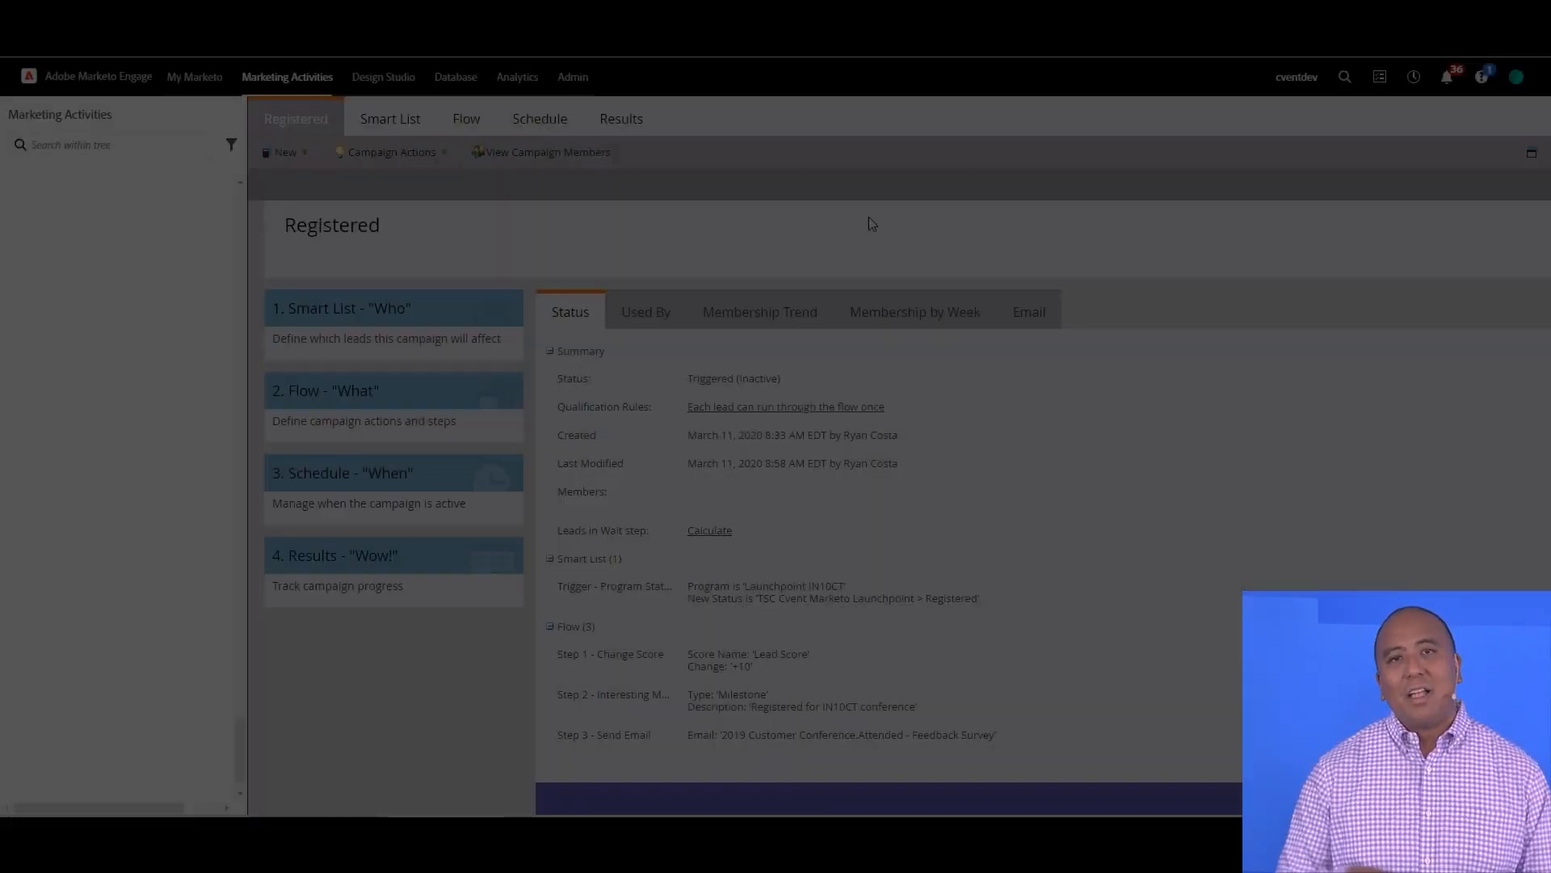
Show the Registered campaign's smart list with its Program Status is Changed to Registered trigger.
left_click(389, 118)
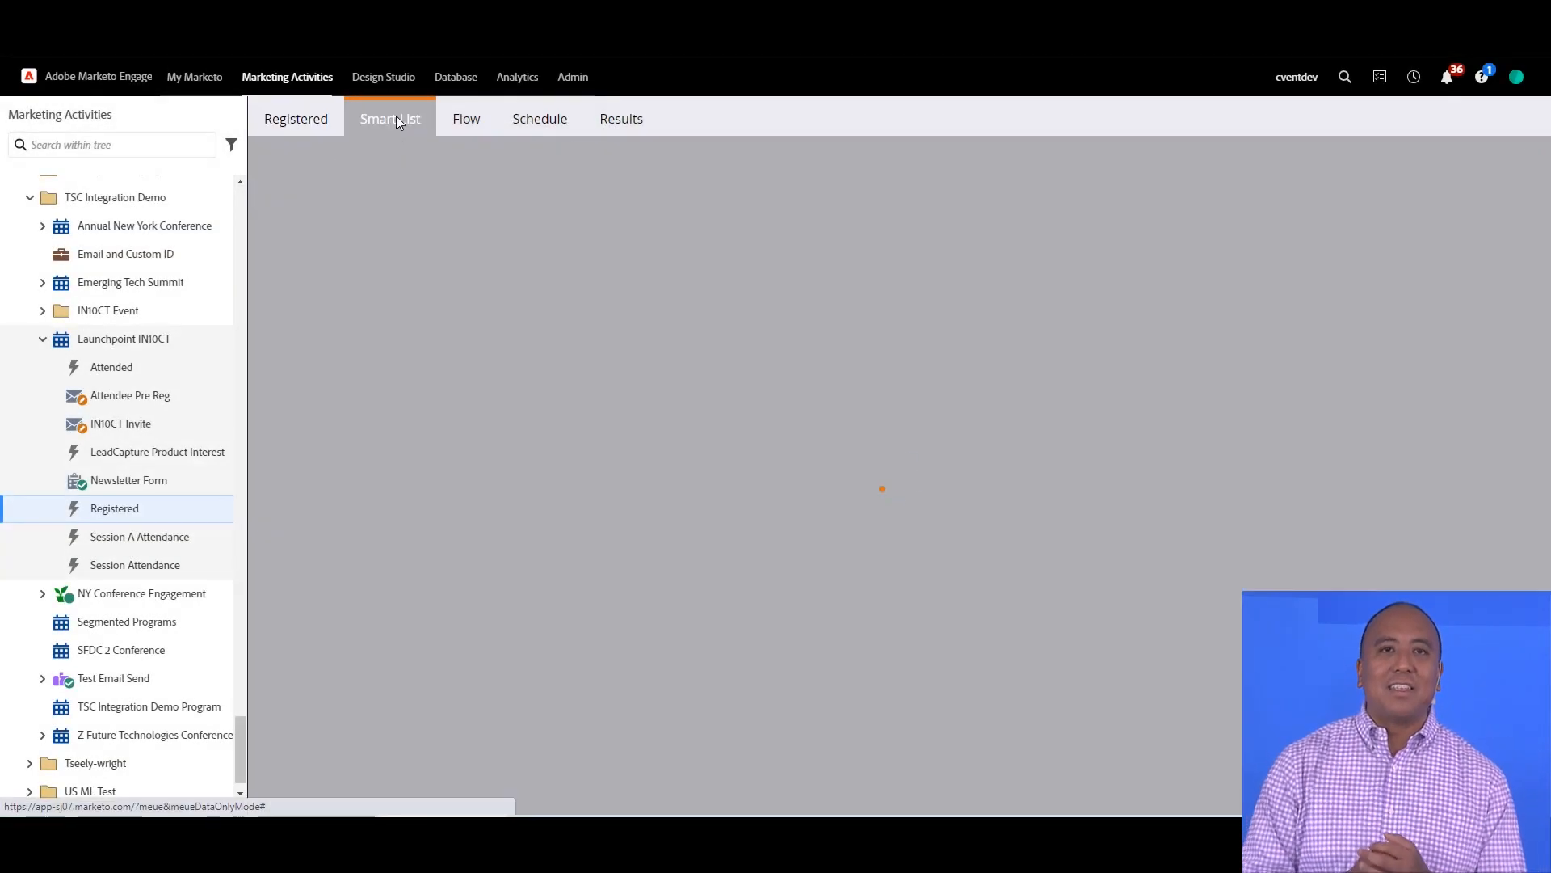
left_click(390, 118)
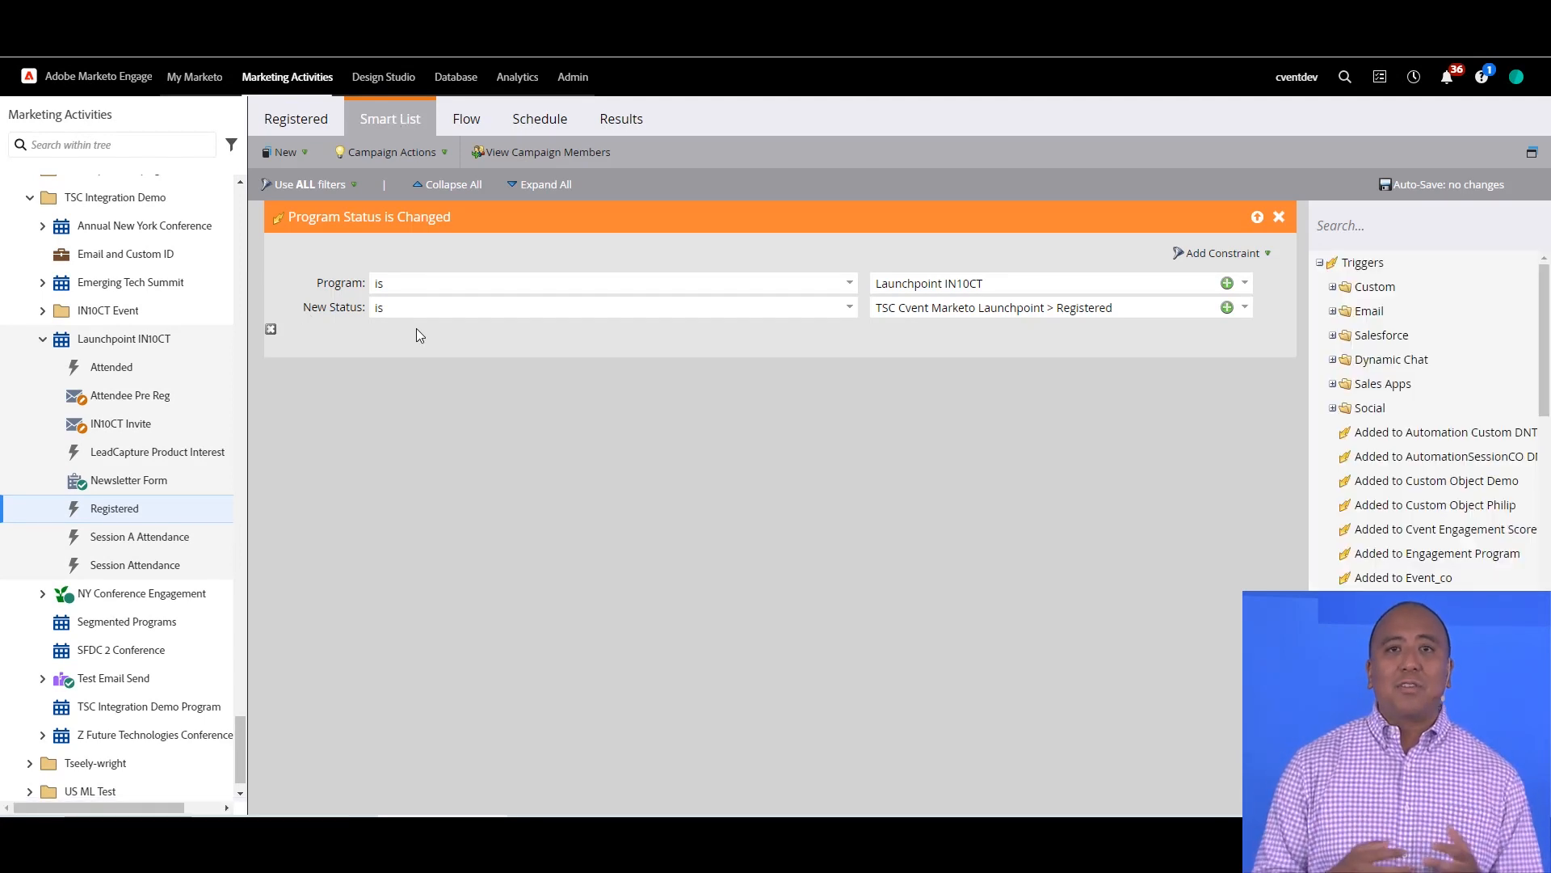
mouse_move(625, 347)
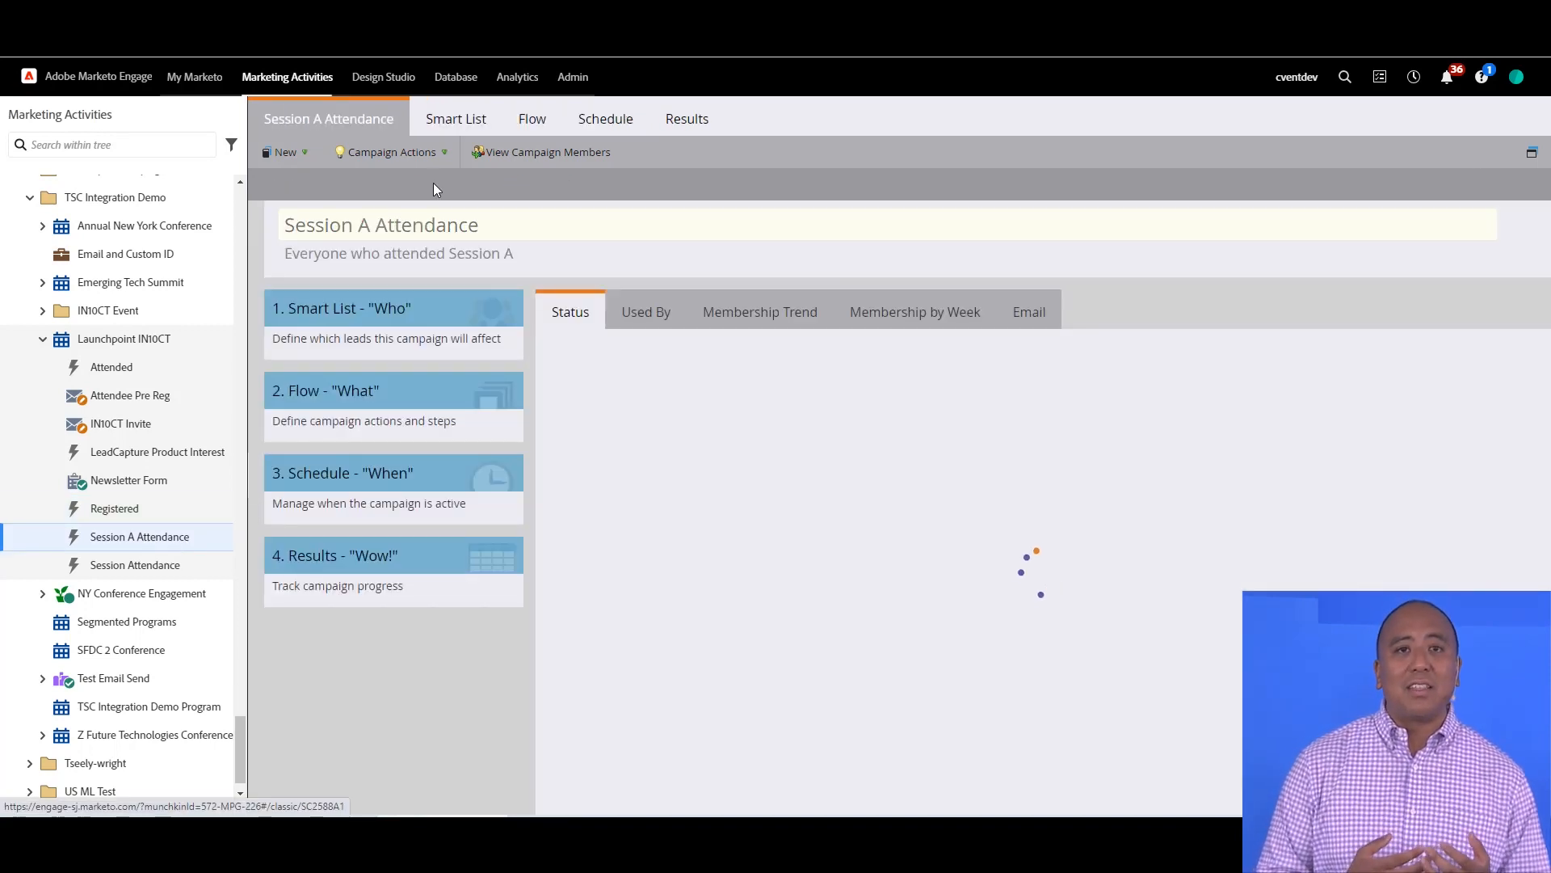
Review the Session A Attendance campaign's smart list triggers and its four-step flow.
left_click(456, 118)
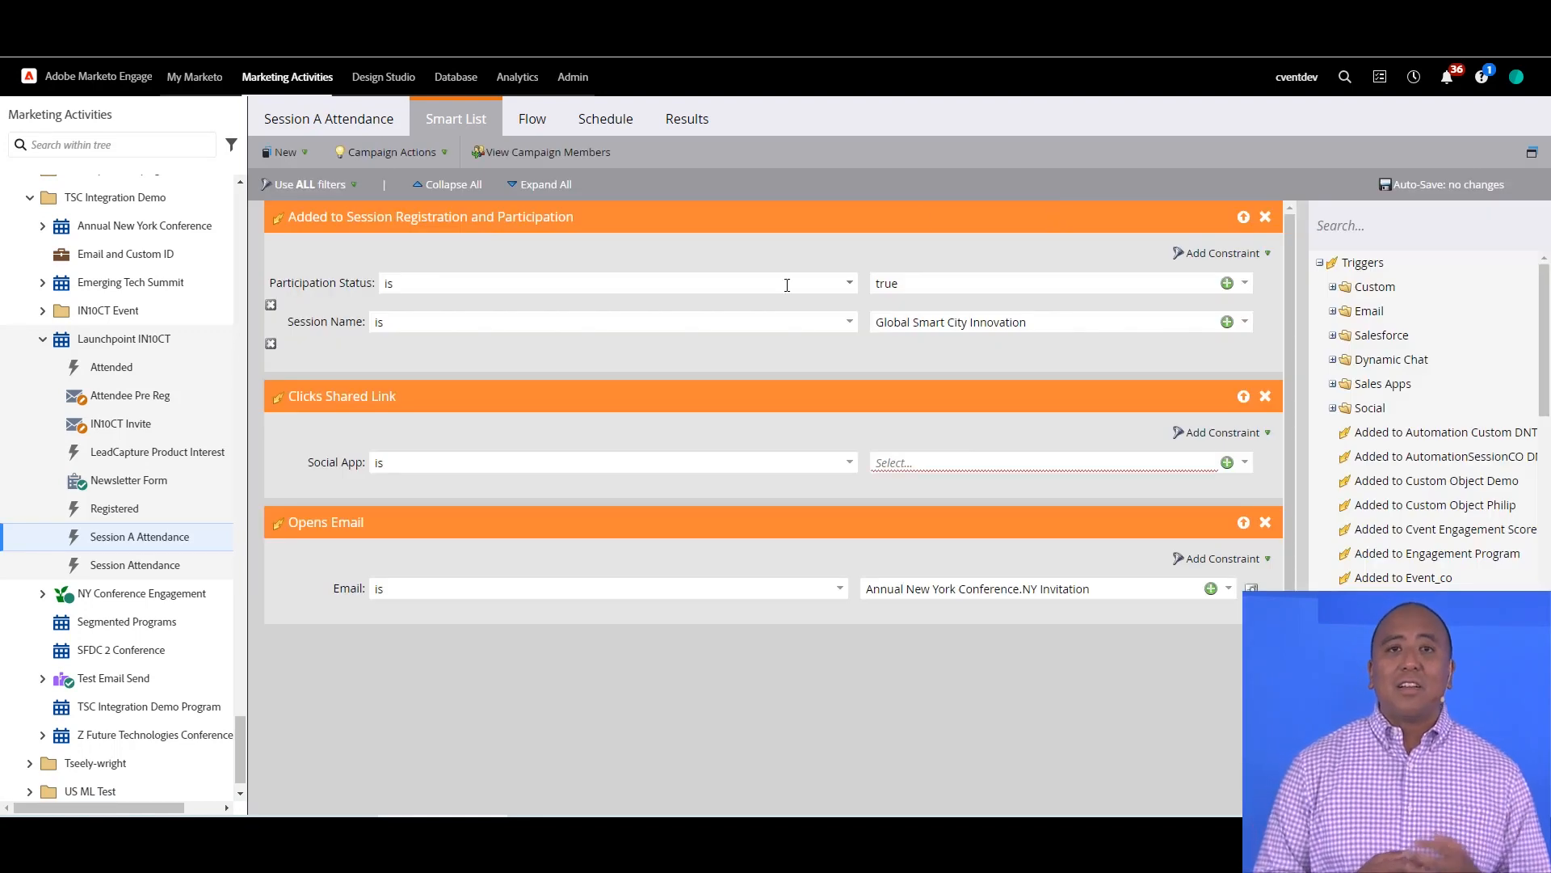
mouse_move(788, 534)
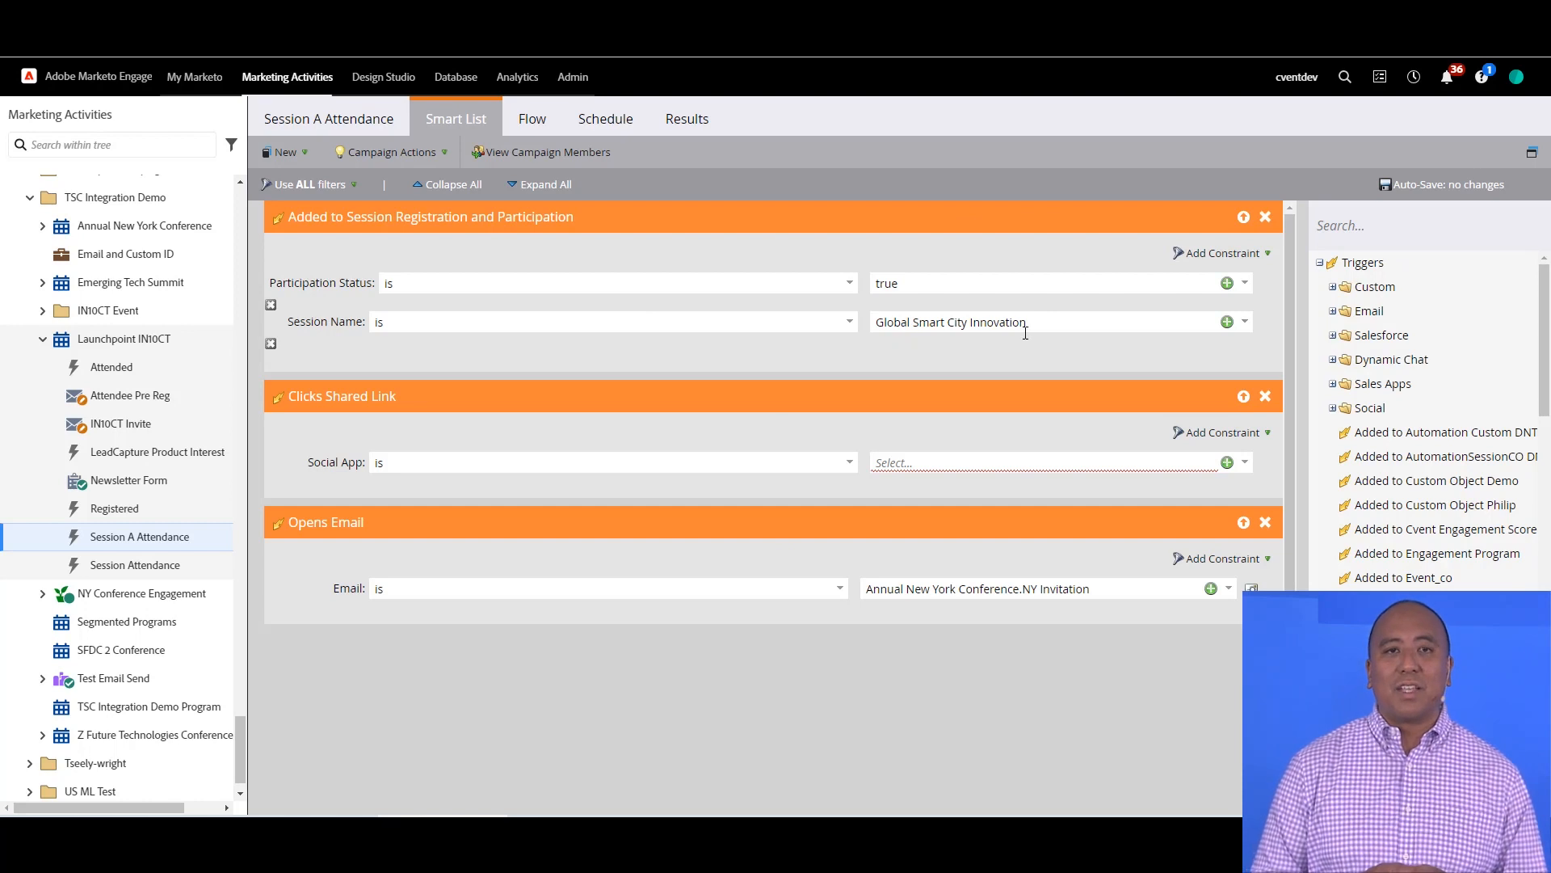
left_click(531, 118)
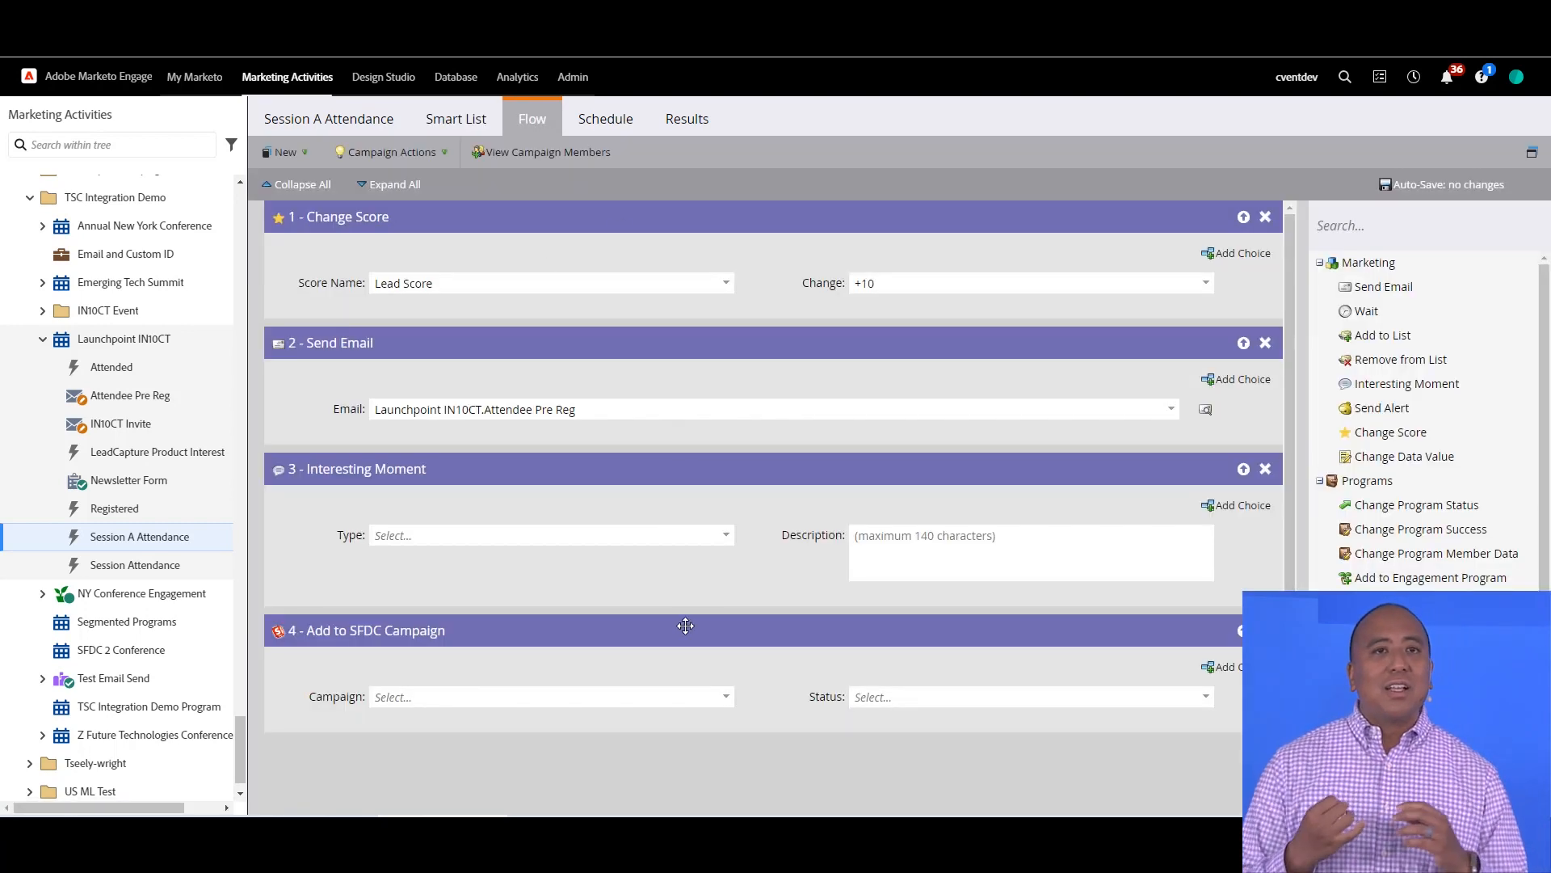
scroll("down", 3)
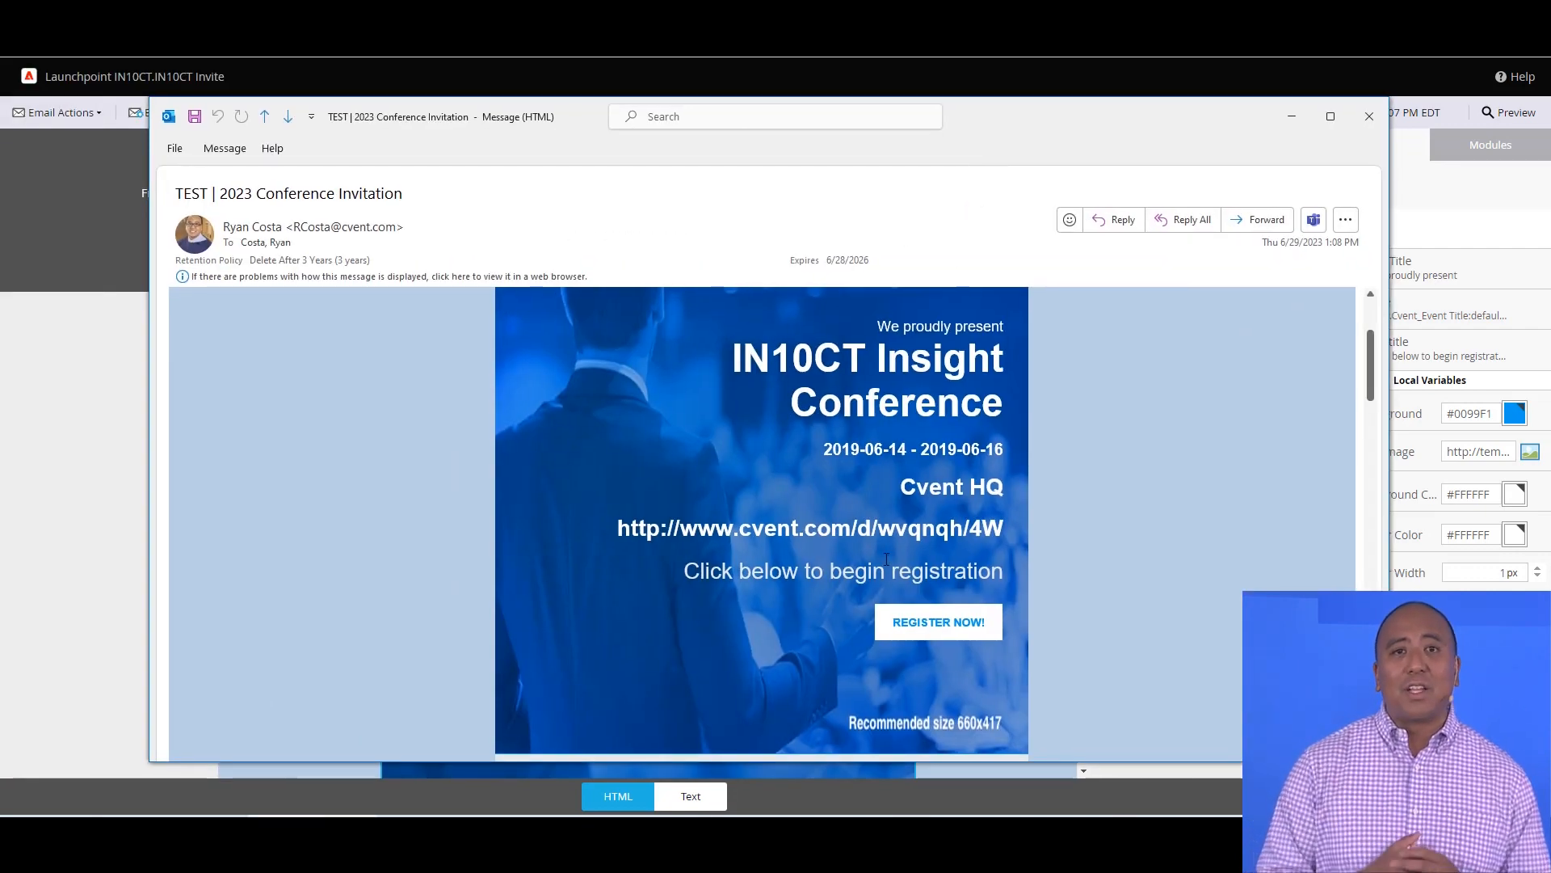
mouse_move(935, 620)
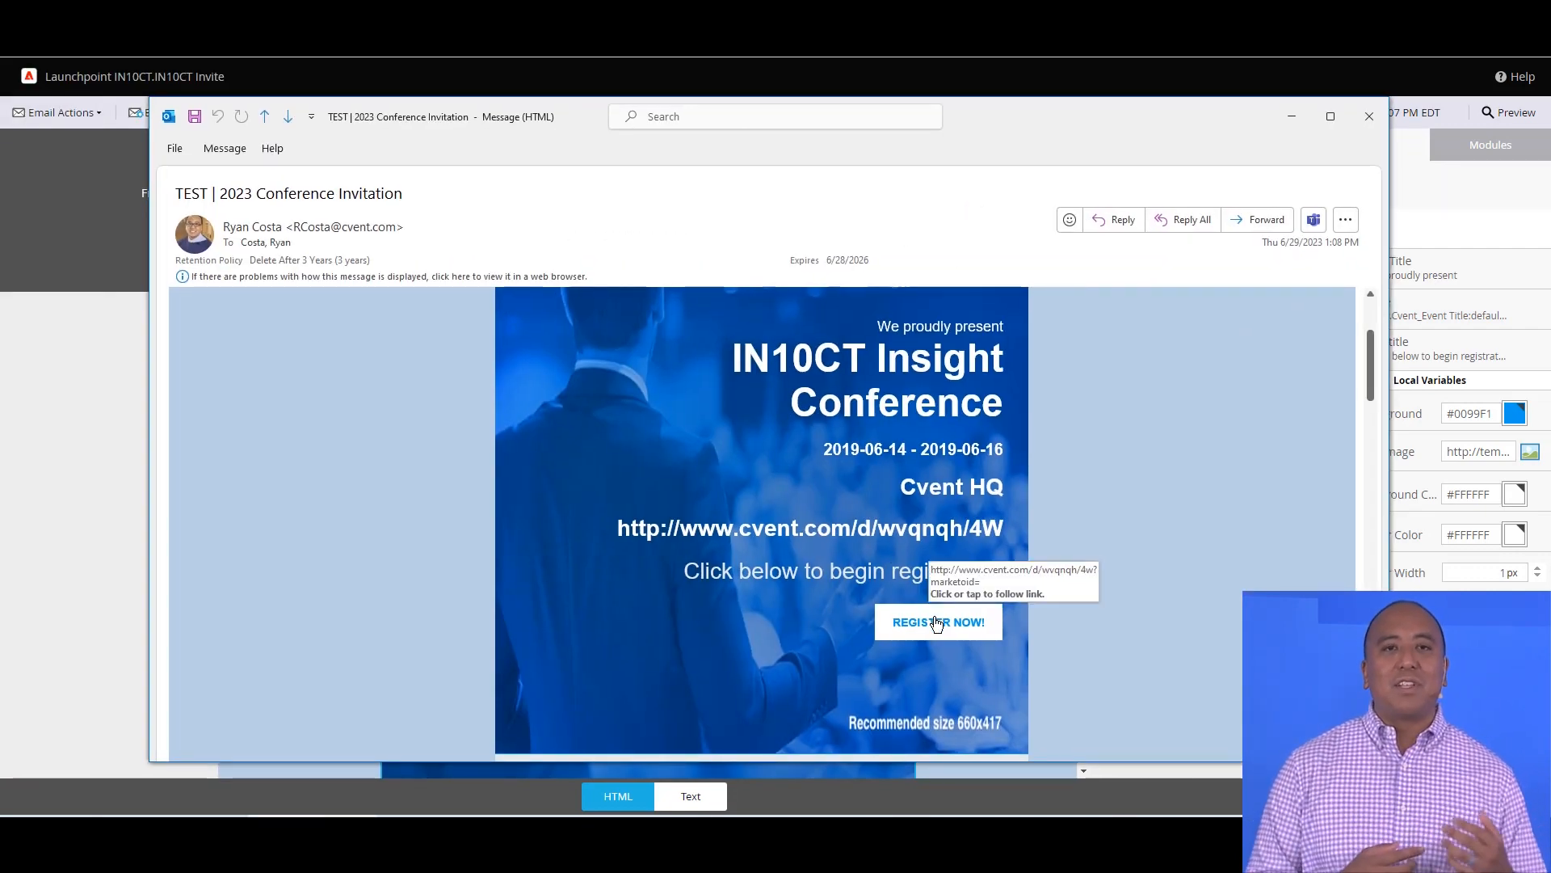
Follow the REGISTER NOW! link in the TEST 2023 Conference Invitation to the prefilled registration page.
left_click(935, 621)
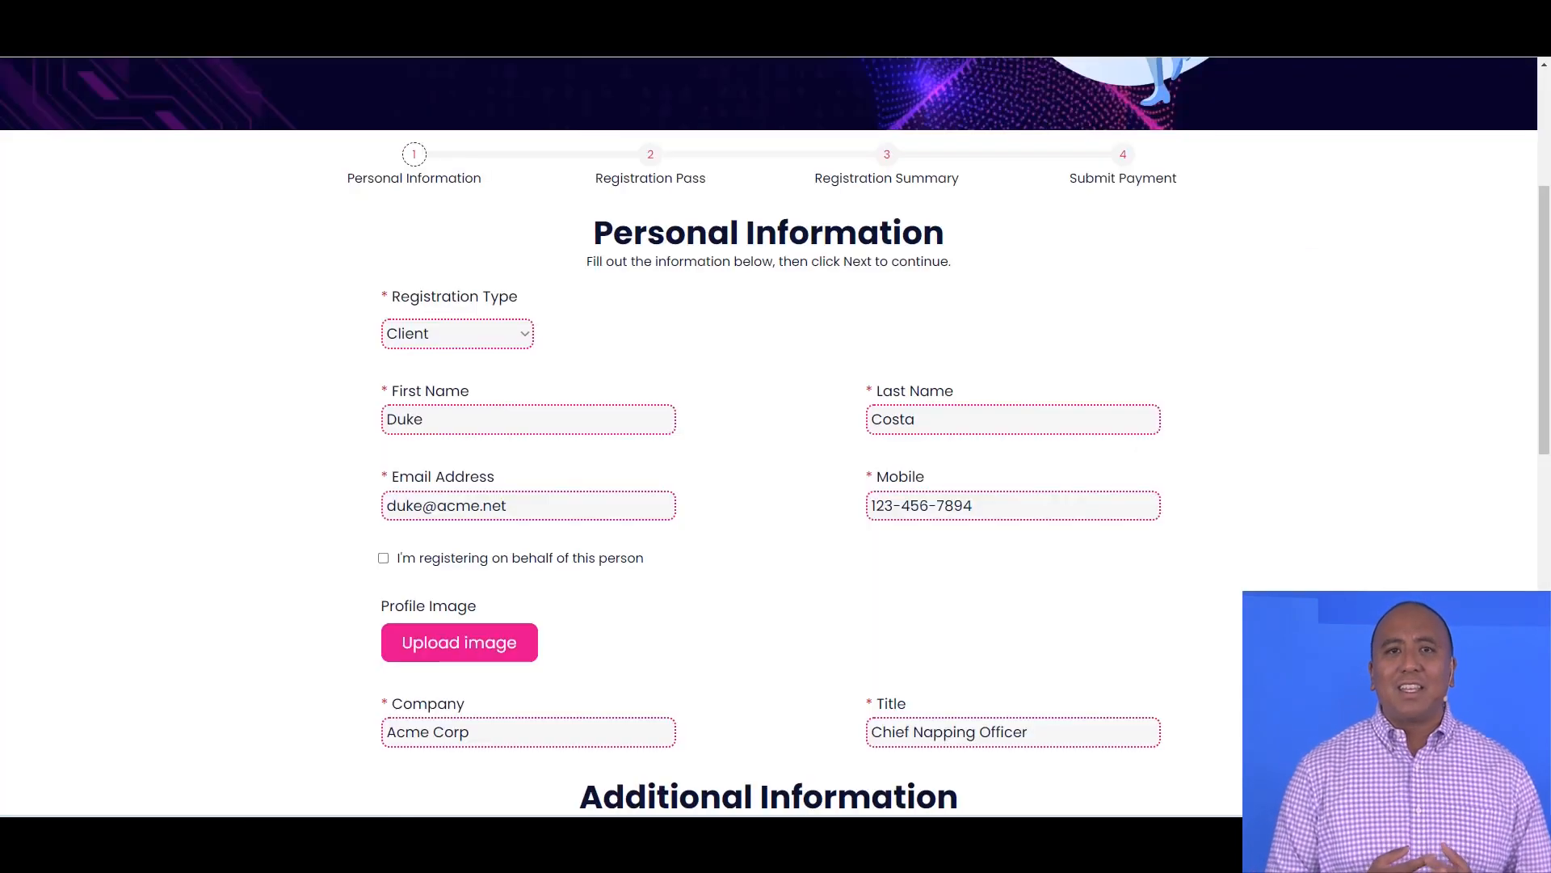
mouse_move(658, 420)
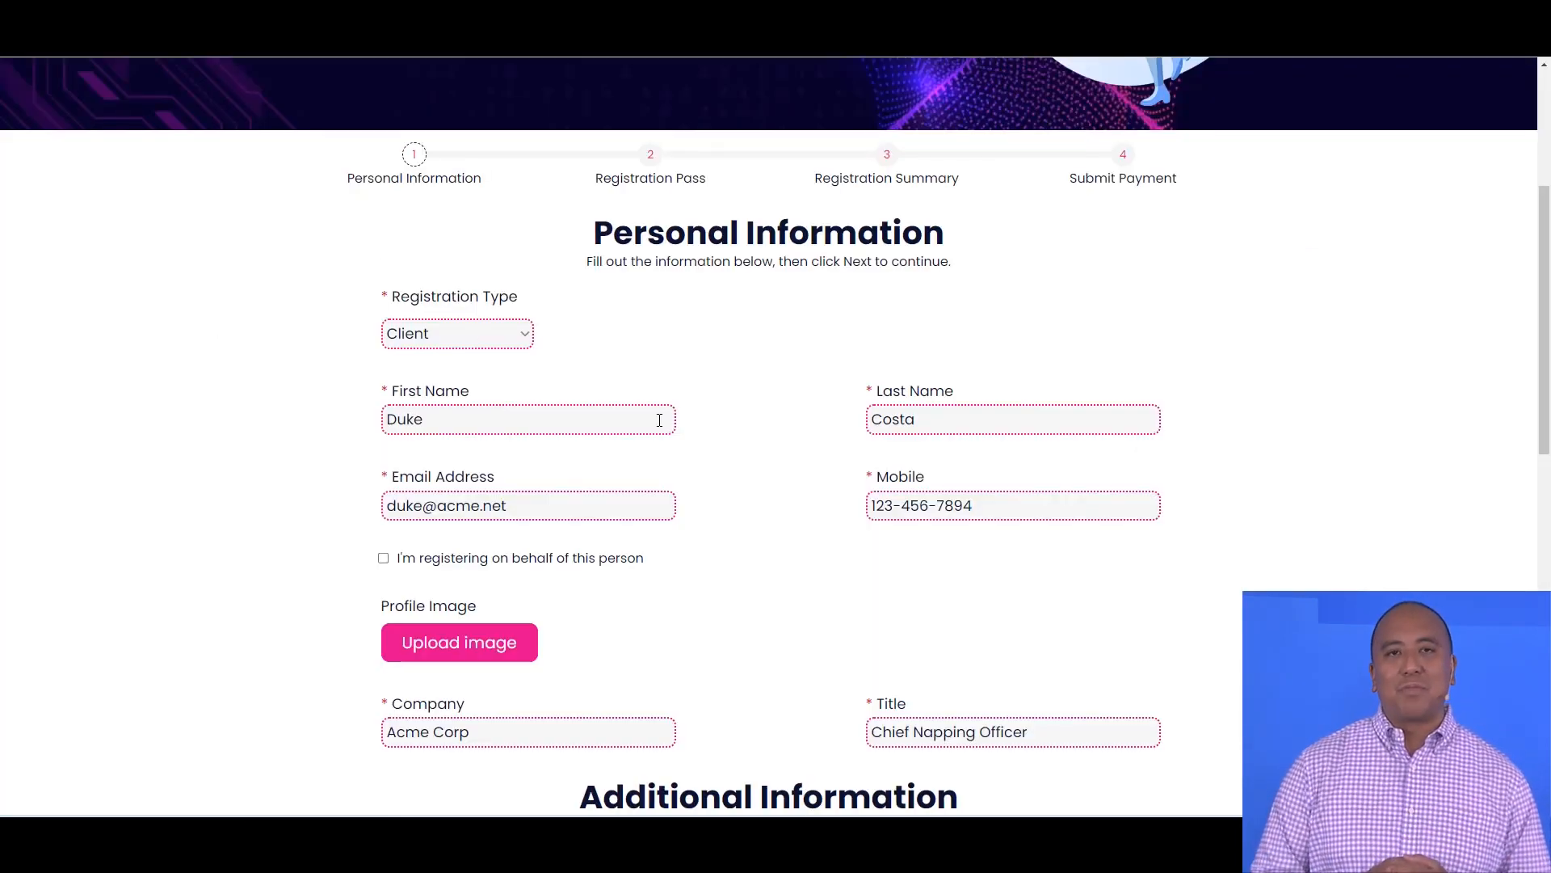